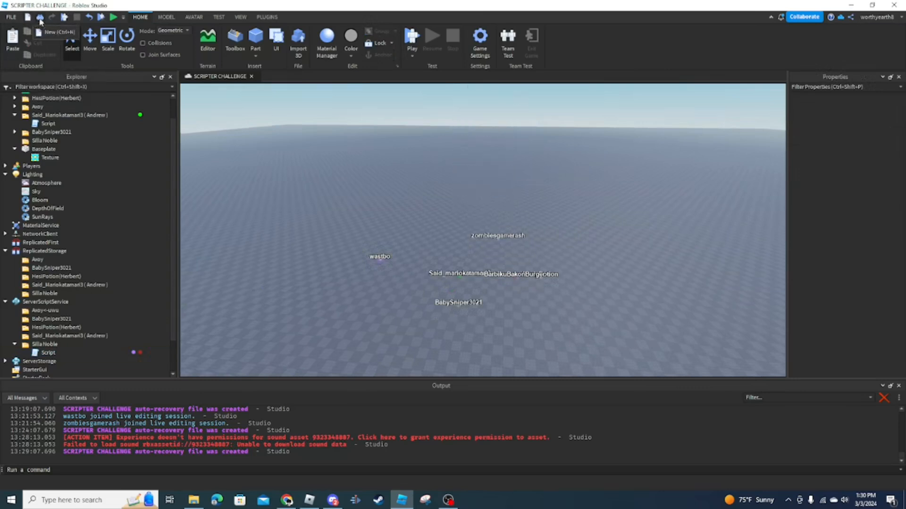
mouse_move(63, 17)
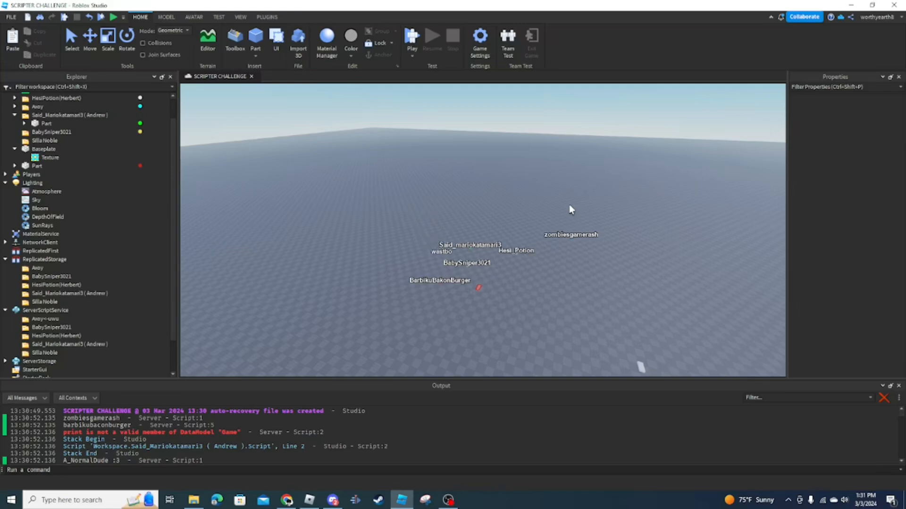
- Switch from the shared SCRIPTER CHALLENGE place to the browser timer tab
click(286, 500)
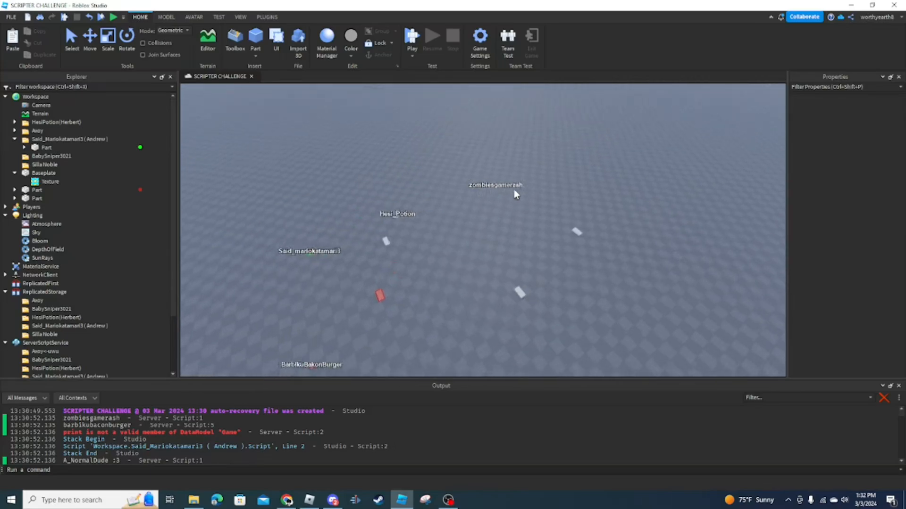
- Check the one-minute Google timer and dismiss its finished alarm with OK
click(286, 500)
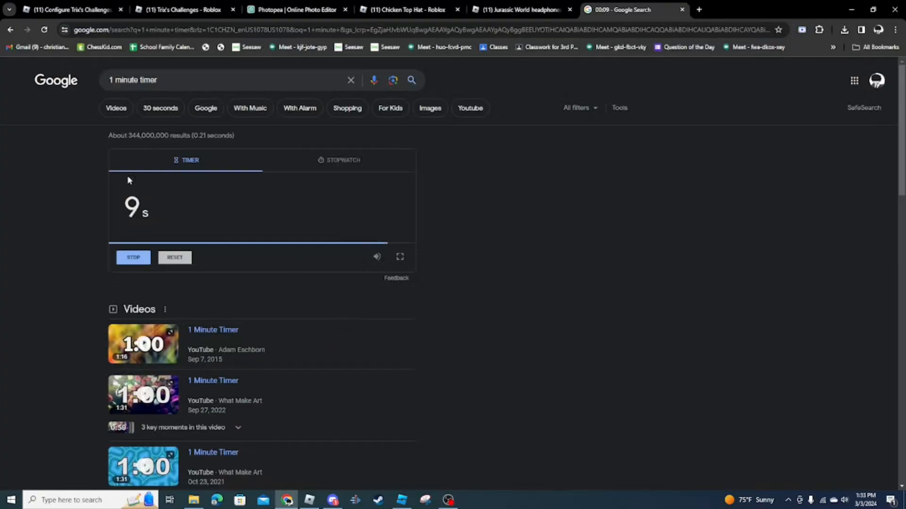
mouse_move(477, 314)
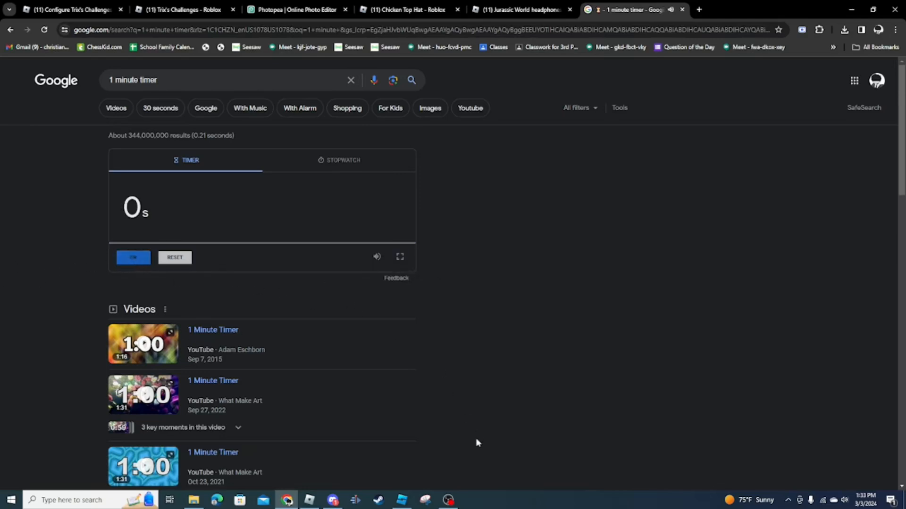
click(400, 500)
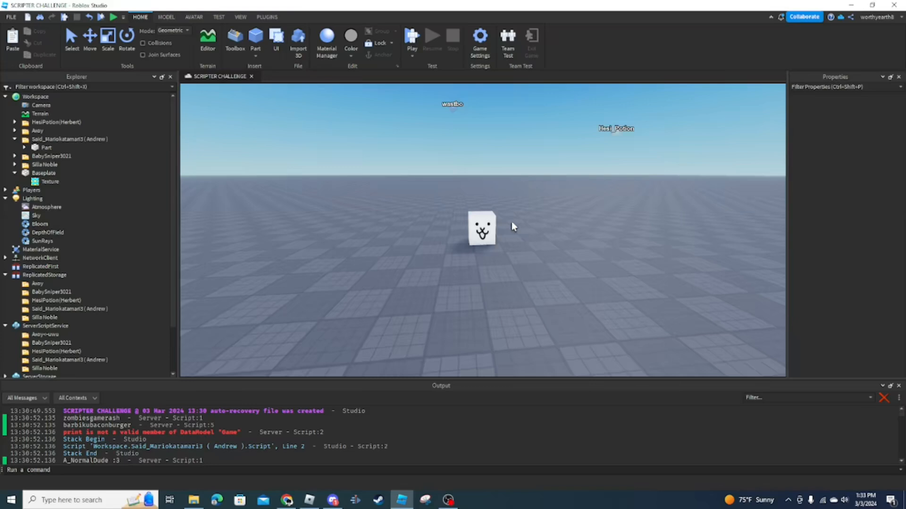
- Start Team Test so the players' avatars gather on the baseplate
click(411, 36)
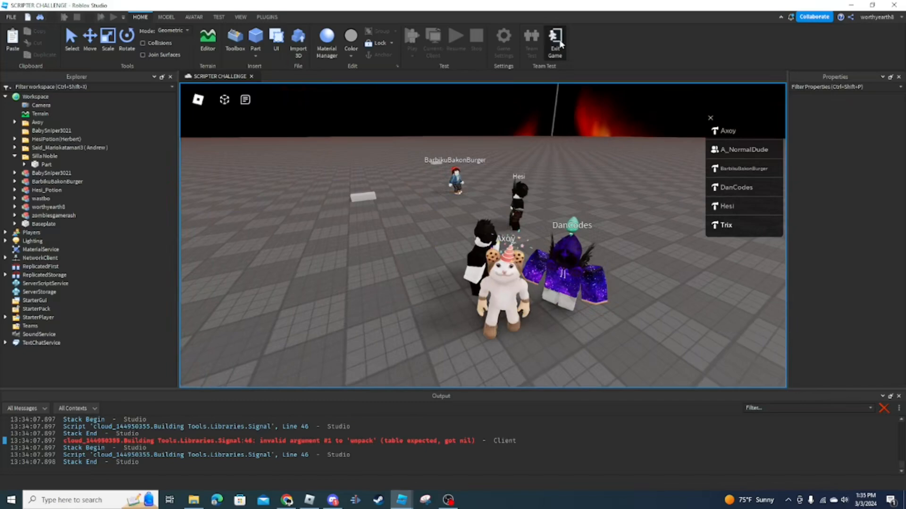
- Leave the team test game and dismiss the disconnection notice with OK
click(554, 40)
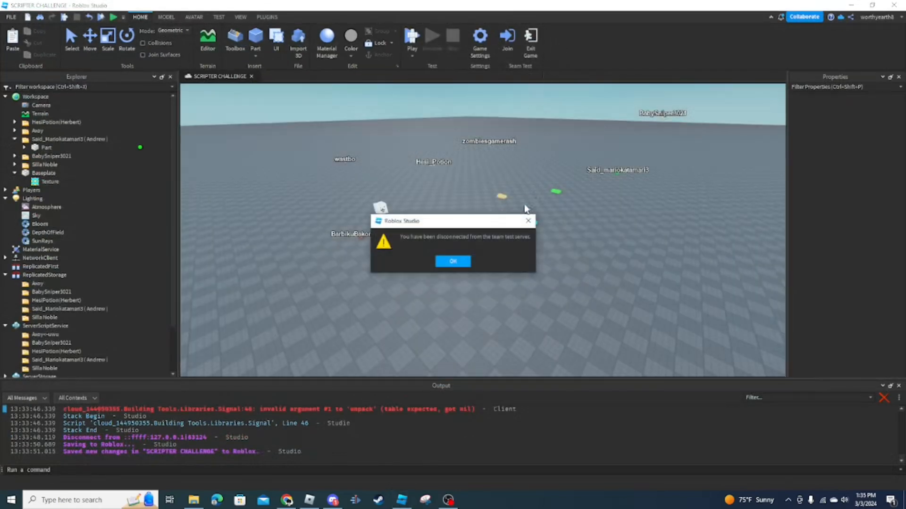
click(453, 261)
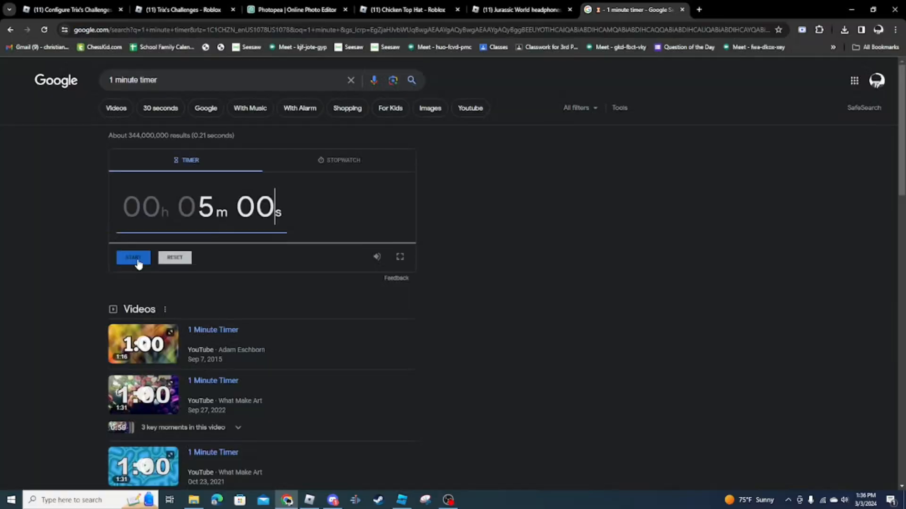
- Start the five-minute Google timer and dismiss its alarm when it ends
click(133, 256)
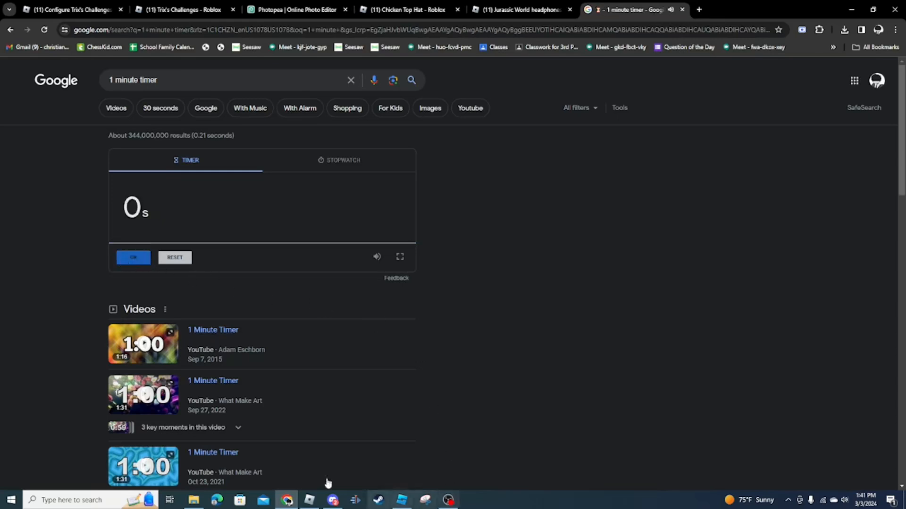
click(400, 500)
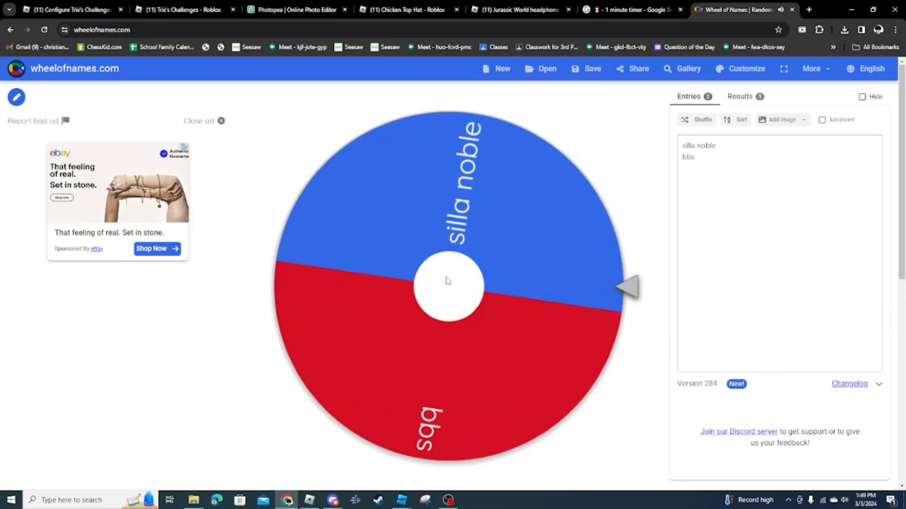
- Spin the wheel and close the popup naming silla noble the winner
click(447, 283)
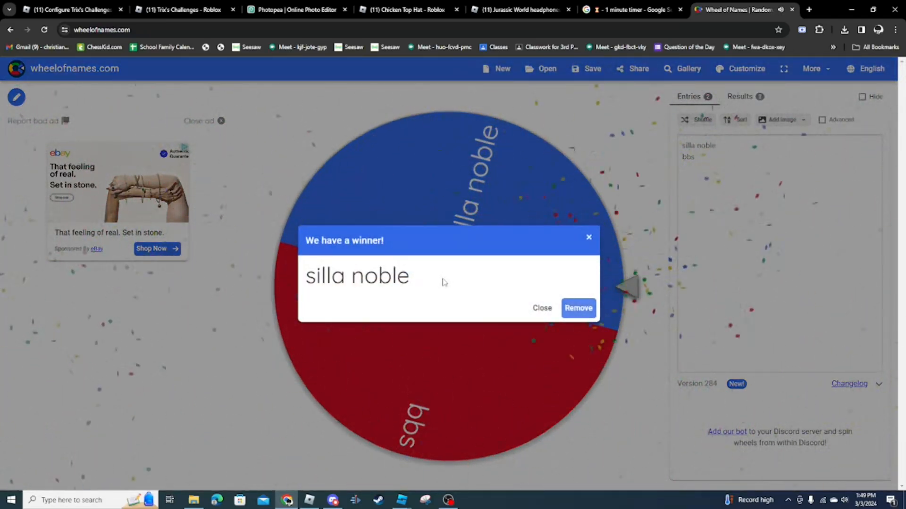
click(400, 500)
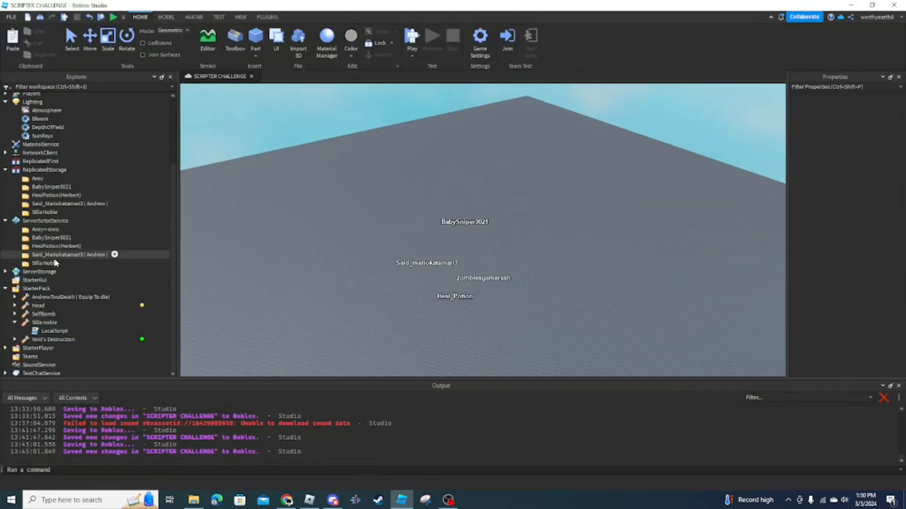
- Delete the SillaNoble folders in Explorer, then start the seven-minute build timer
click(45, 221)
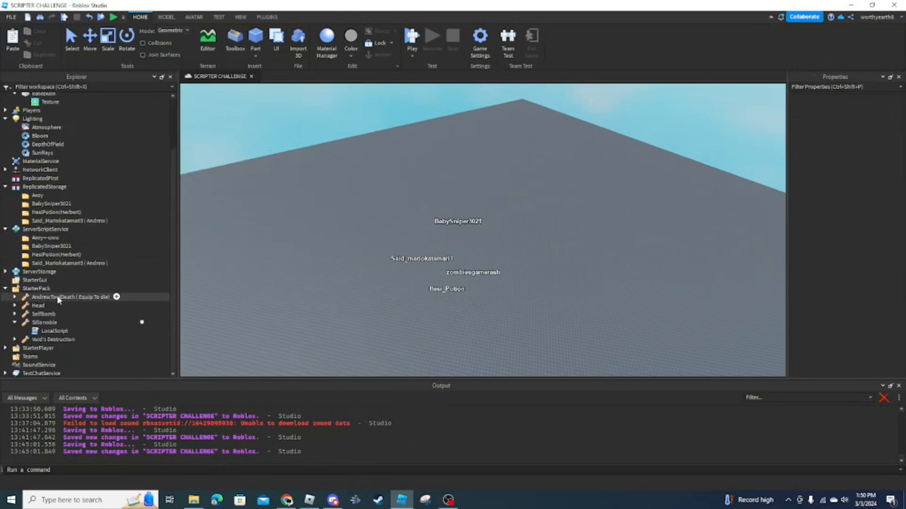
click(71, 297)
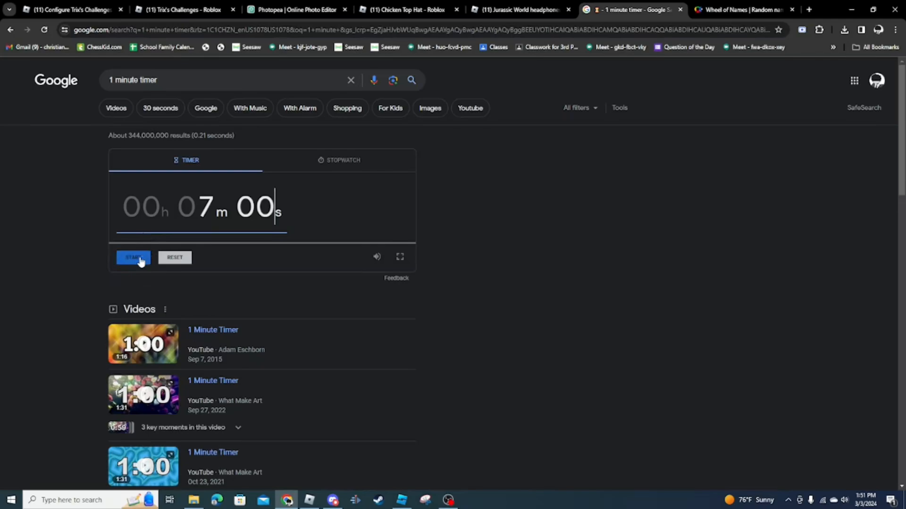
click(400, 500)
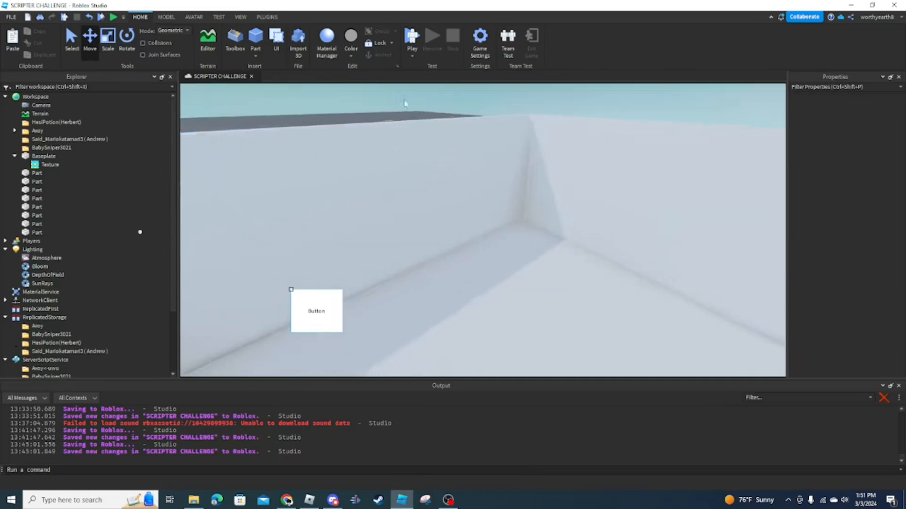
- Insert Toolbox couch and table models into the walled room, checking the remaining build time
click(166, 17)
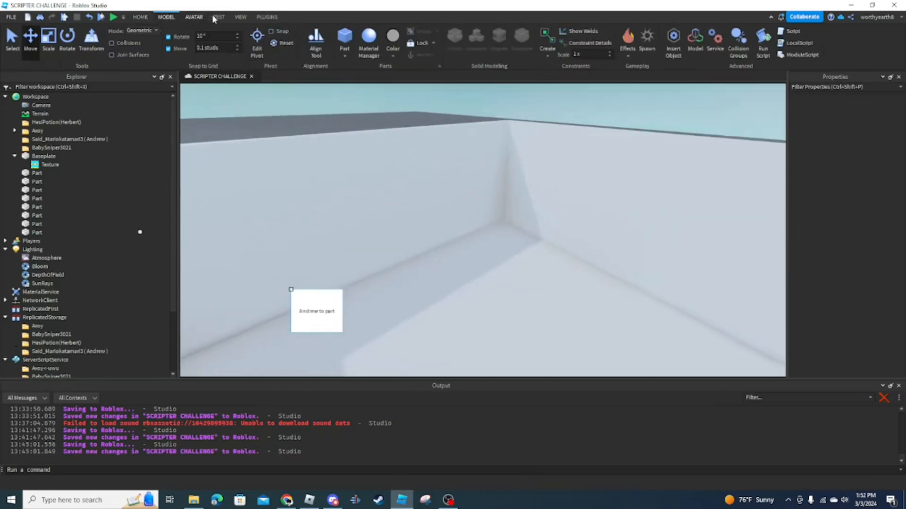
click(240, 17)
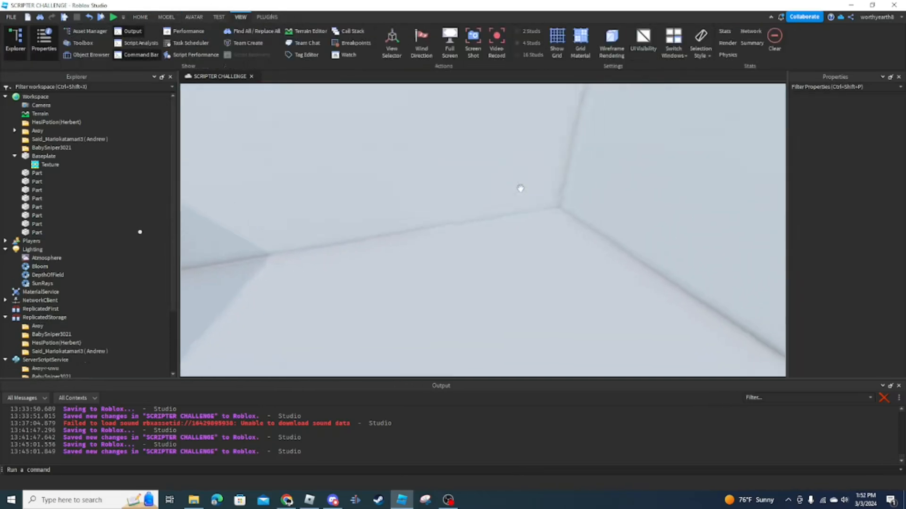
click(140, 17)
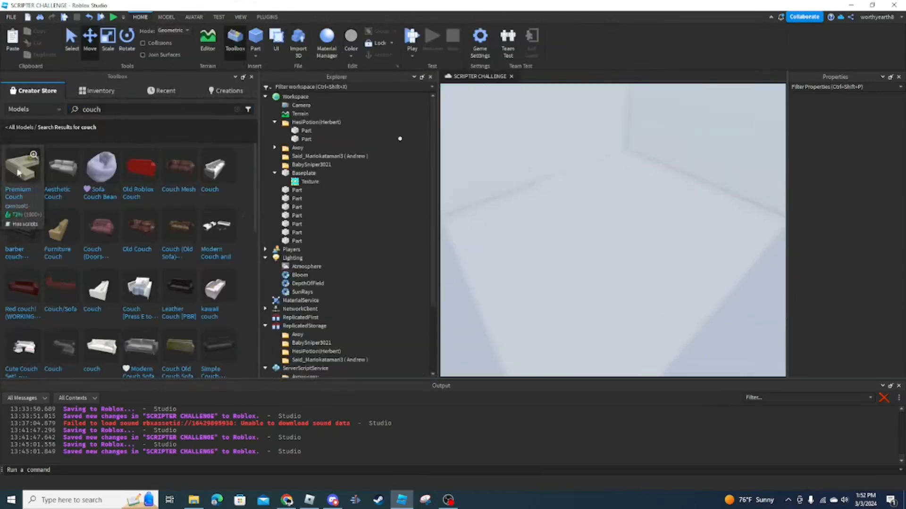
click(410, 35)
text(table)
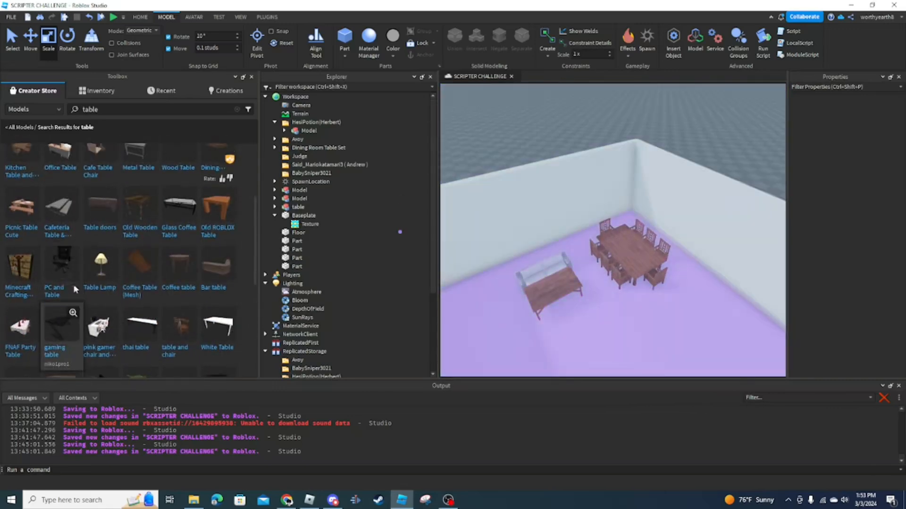
click(156, 110)
text(tv)
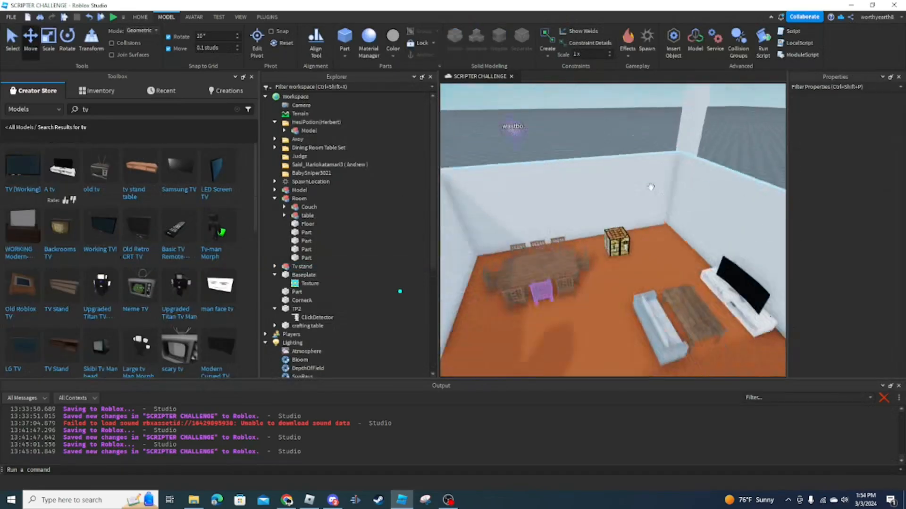
click(286, 500)
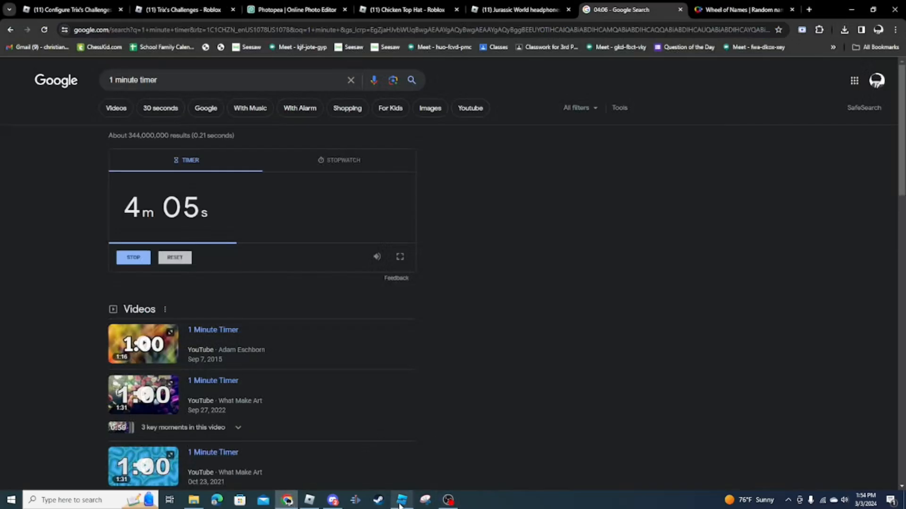
click(400, 500)
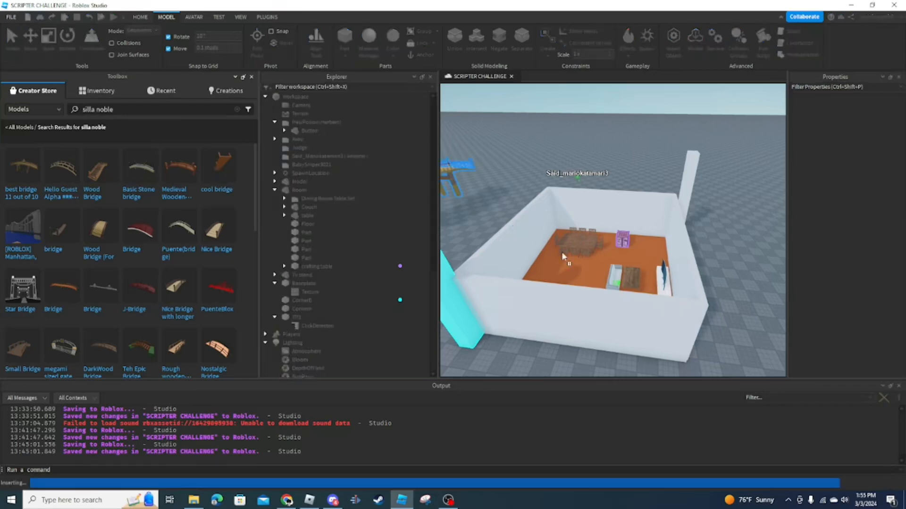
- Insert carpet and bridge models, then seat the 'cool guy lol' rig on the couch
click(299, 181)
text(carpet)
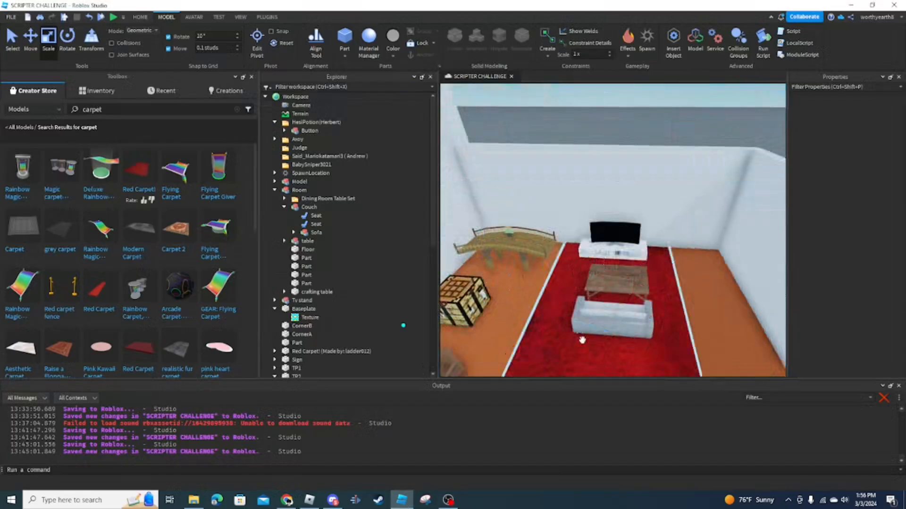
click(195, 17)
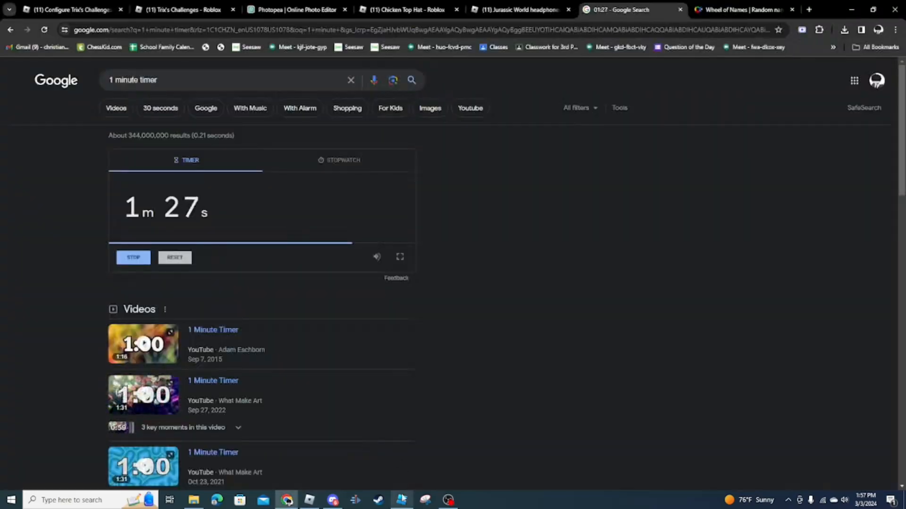
click(400, 500)
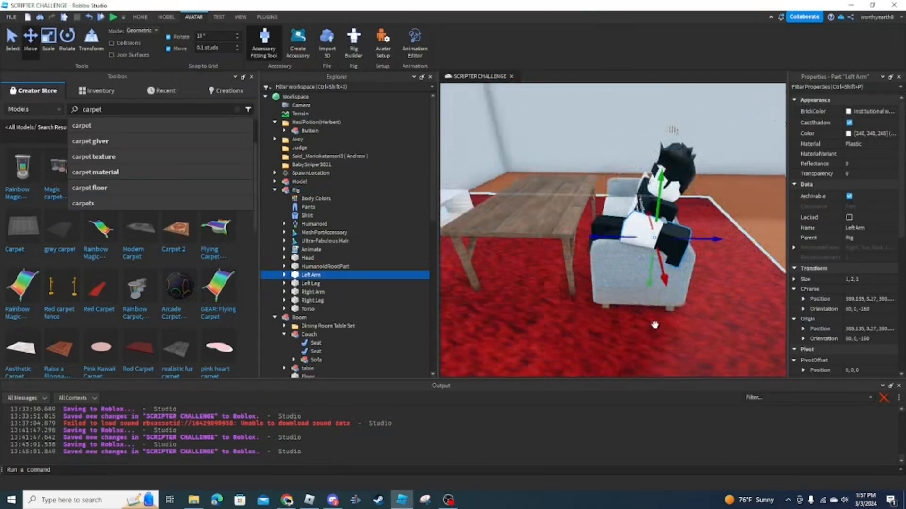
click(313, 292)
text(cool guy lol :))
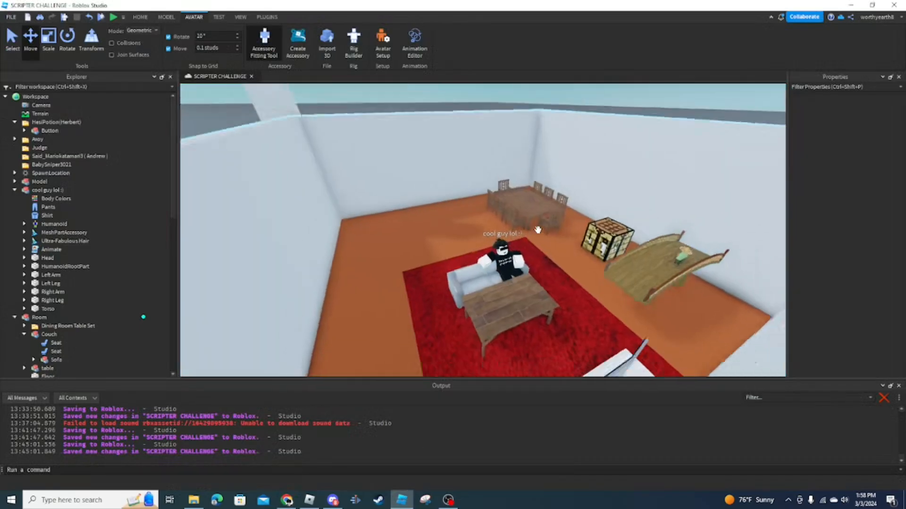
- Continue arranging models in the room around the seated cool guy lol
click(50, 189)
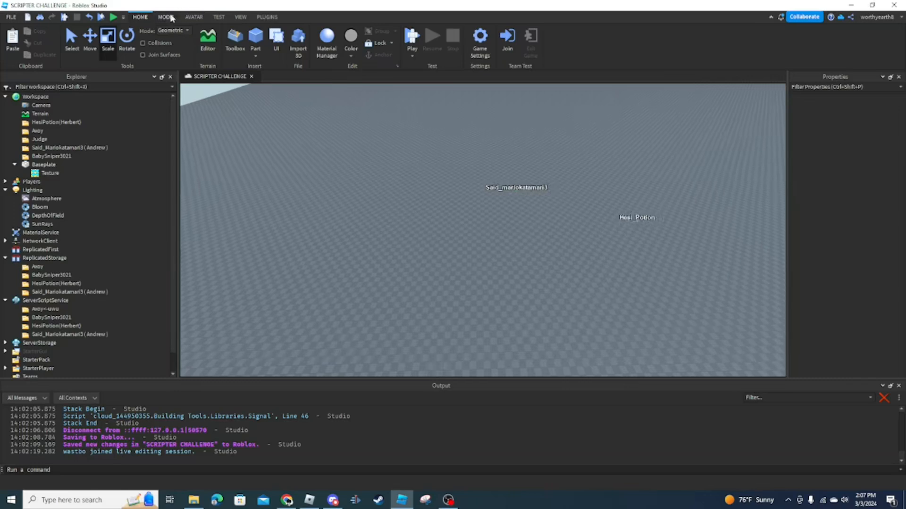
- Insert a SpawnLocation from the Model tab's Gameplay group onto the baseplate
click(166, 17)
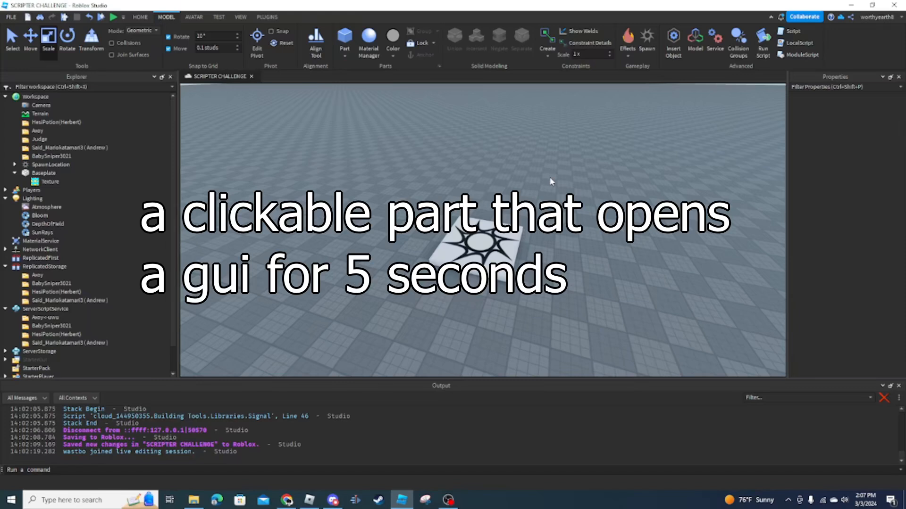
click(285, 500)
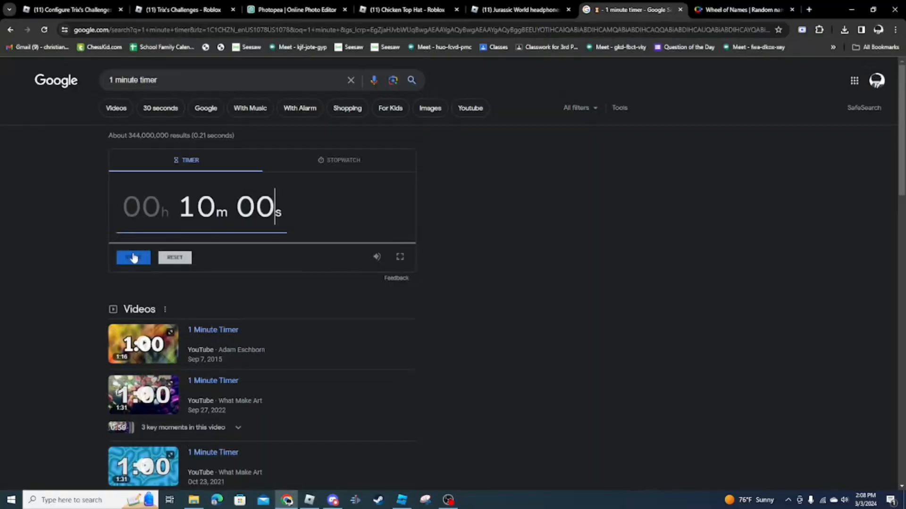
- Start the 10-minute countdown, pause it, then resume it and let it reach zero
click(133, 257)
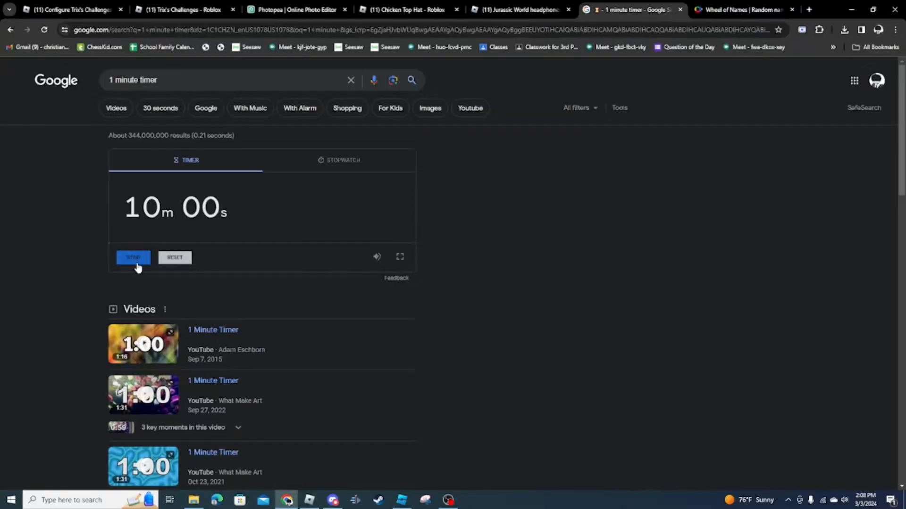
click(400, 500)
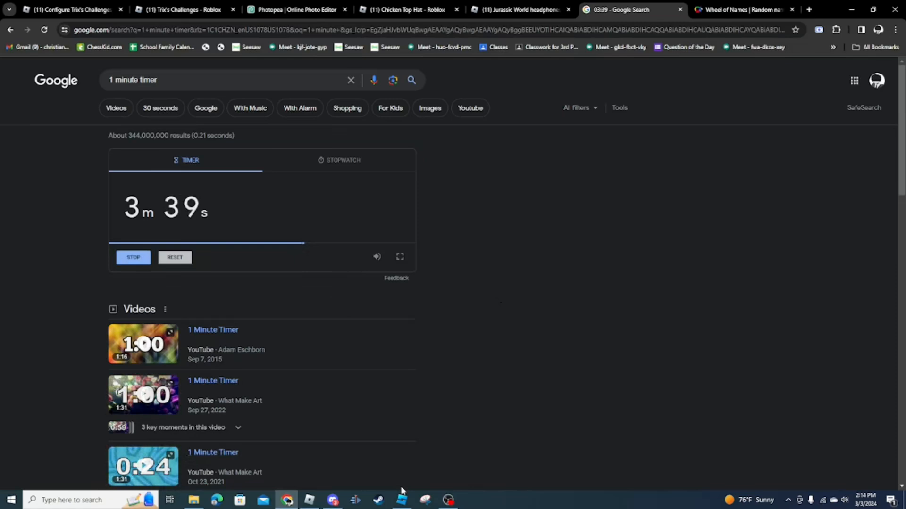
click(401, 500)
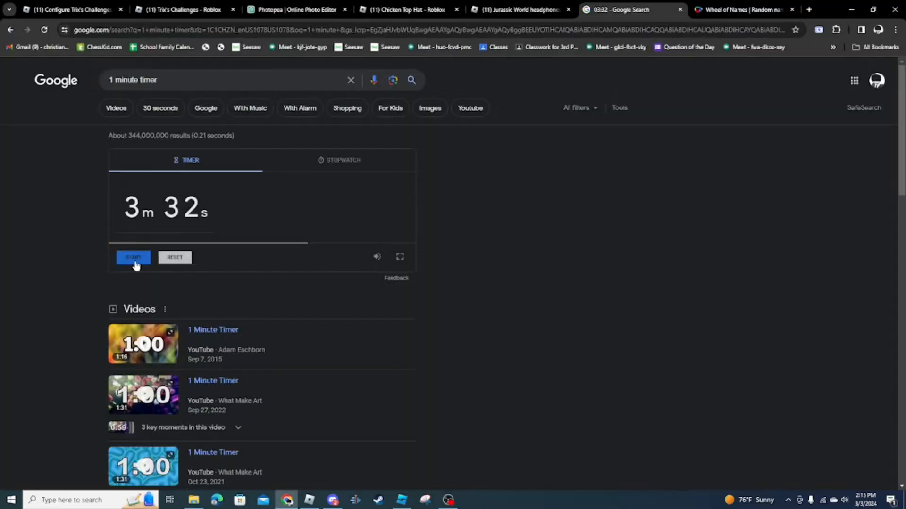
click(133, 257)
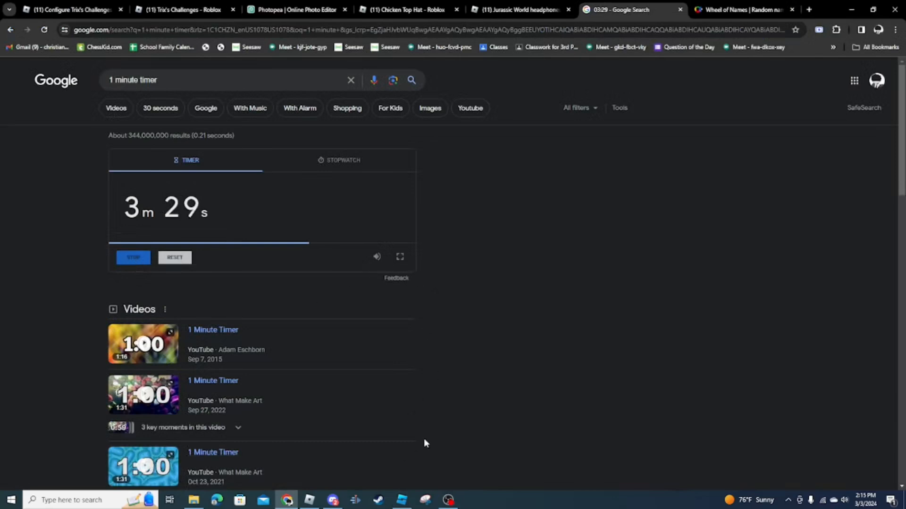
click(401, 500)
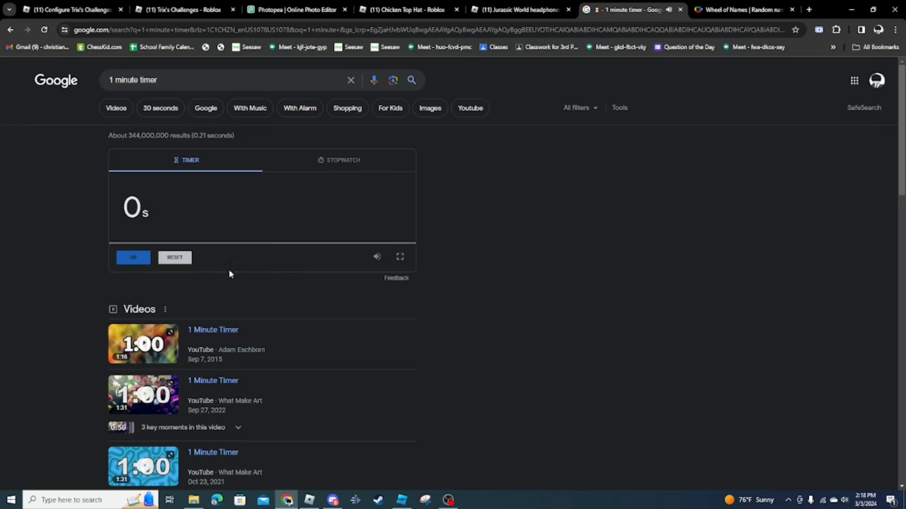
mouse_move(422, 330)
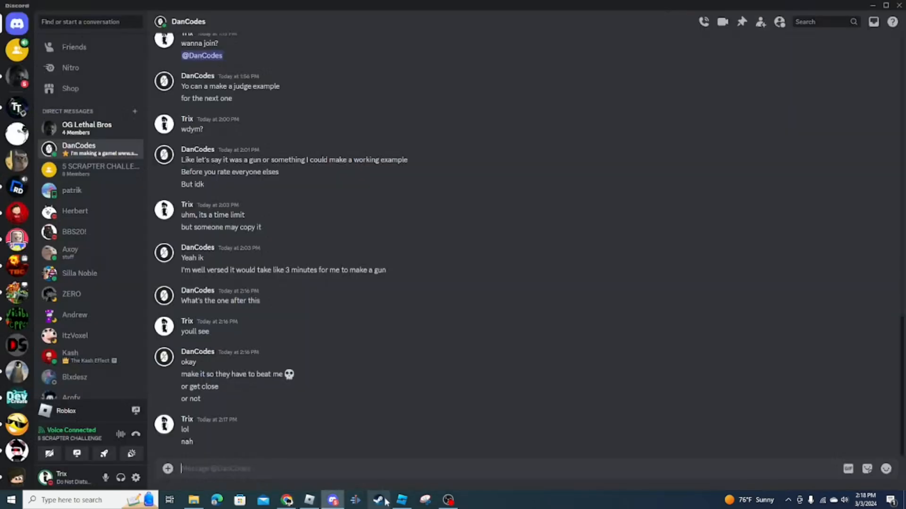
- Open the OG Lethal Bros group chat under Direct Messages
click(86, 127)
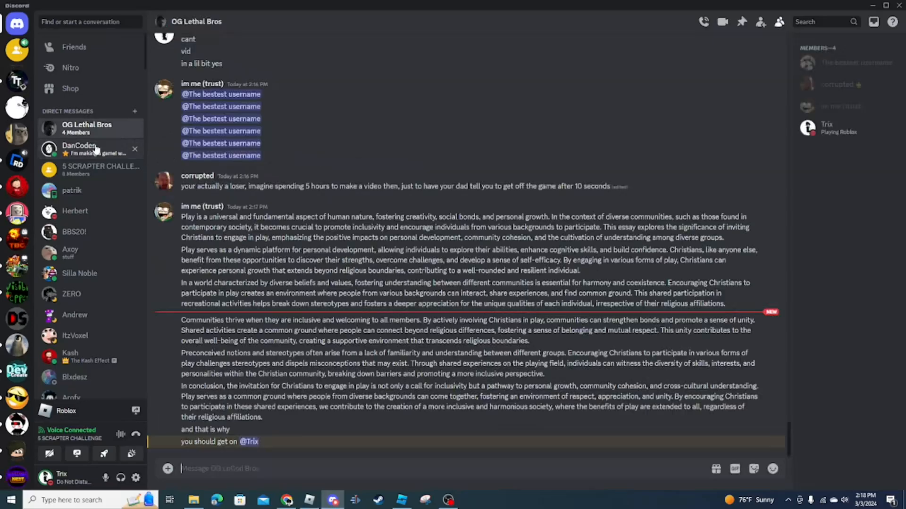
click(400, 500)
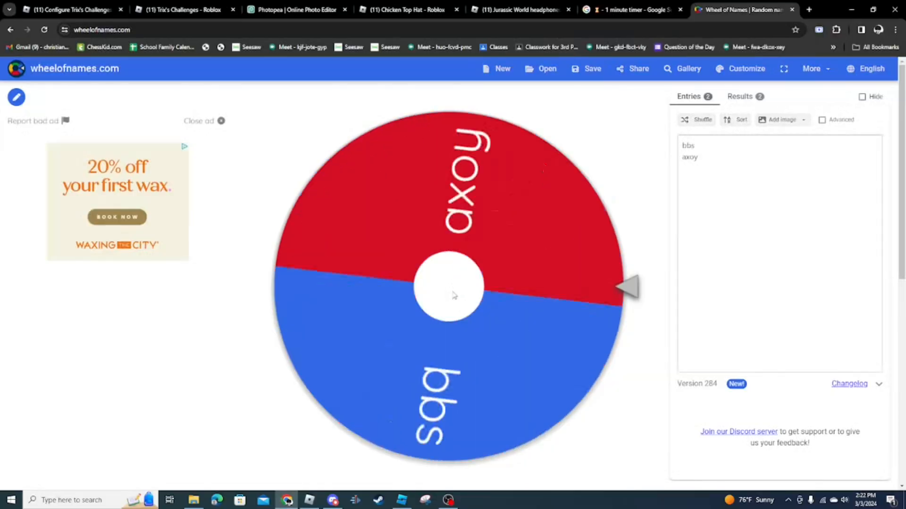
- Spin the two-name wheel (bbs, axoy) to pick one remaining player
click(447, 286)
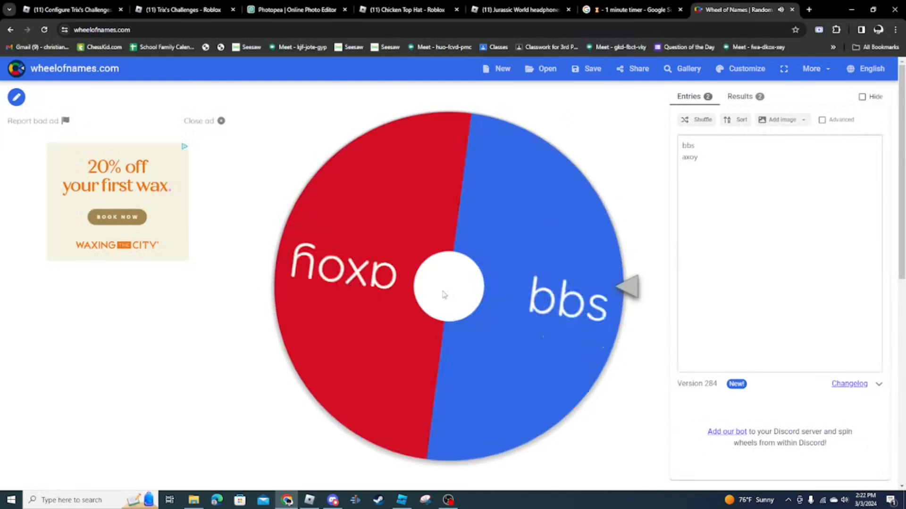
click(447, 287)
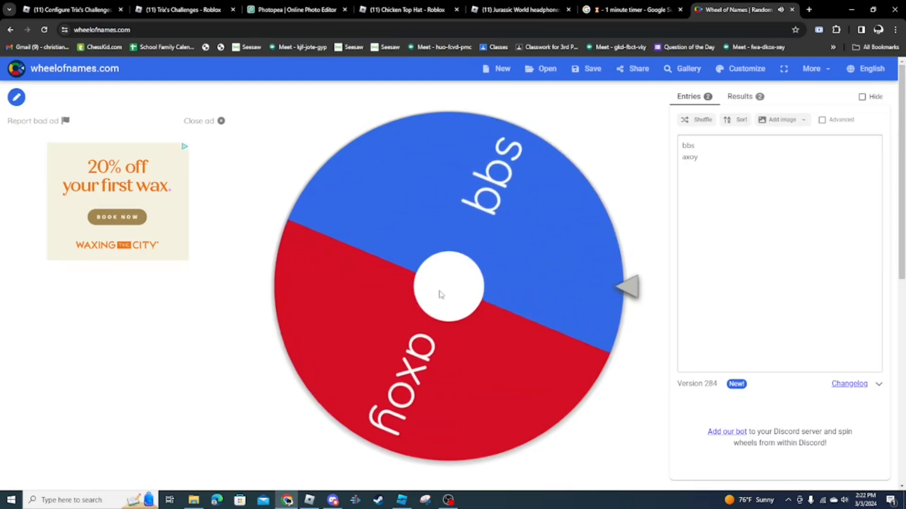
click(447, 286)
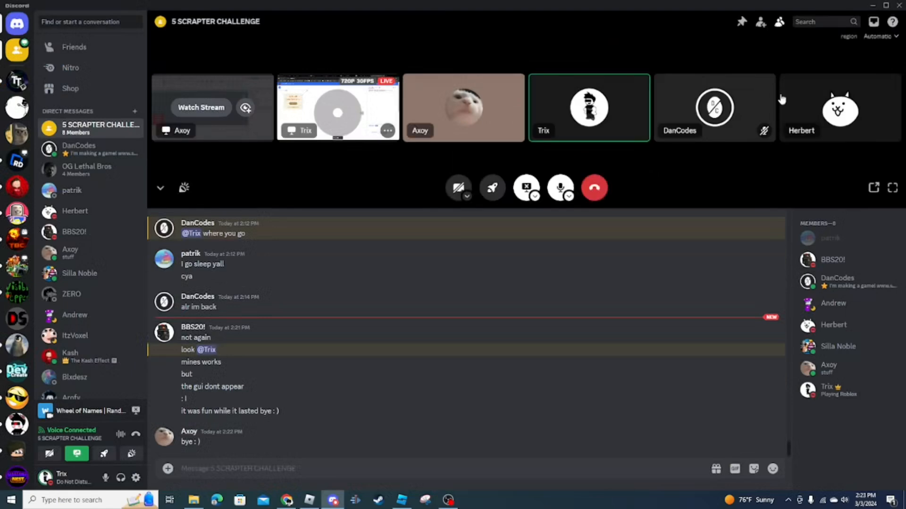
mouse_move(861, 32)
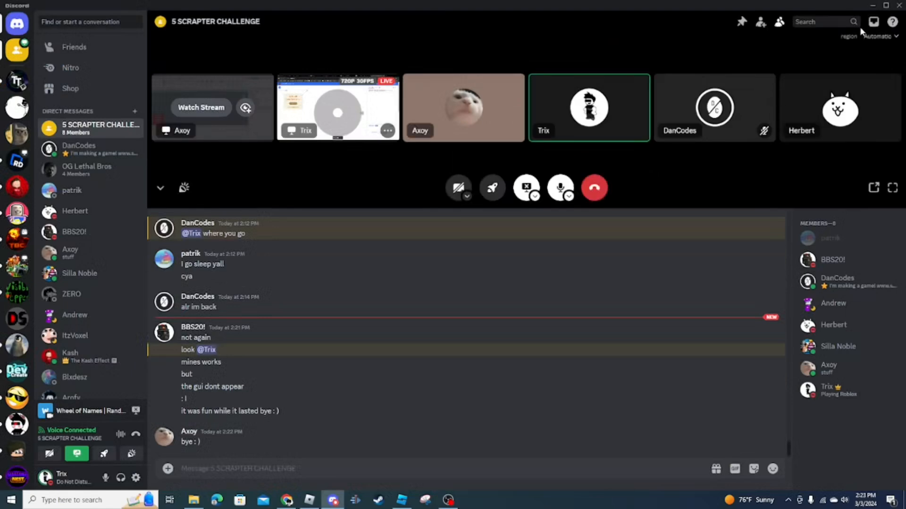
- Bring up the 5 SCRAPTER CHALLENGE group call with its goodbye chat
click(401, 500)
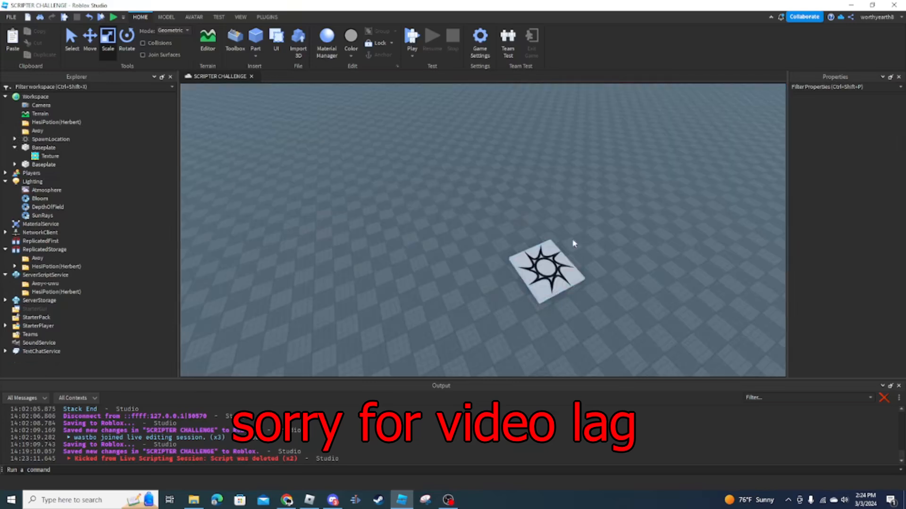
click(332, 500)
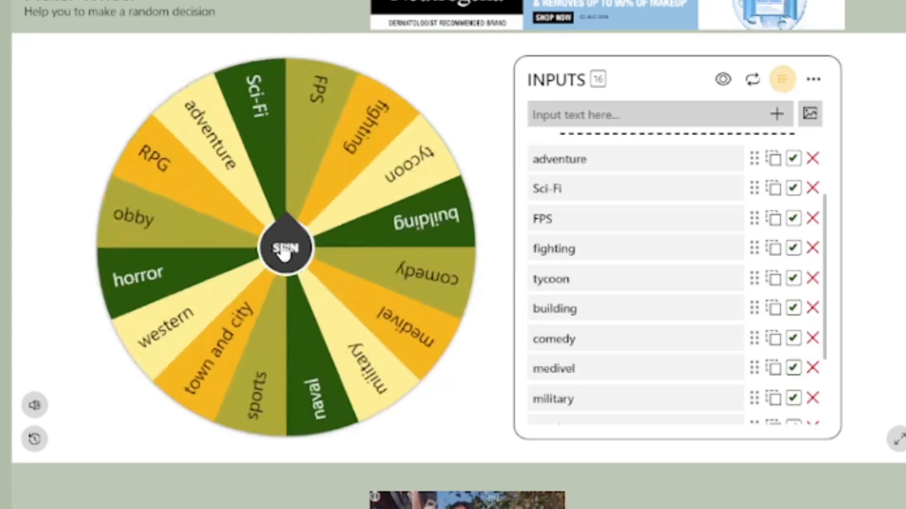
- Spin the sixteen-genre wheel and dismiss the town and city result
click(284, 247)
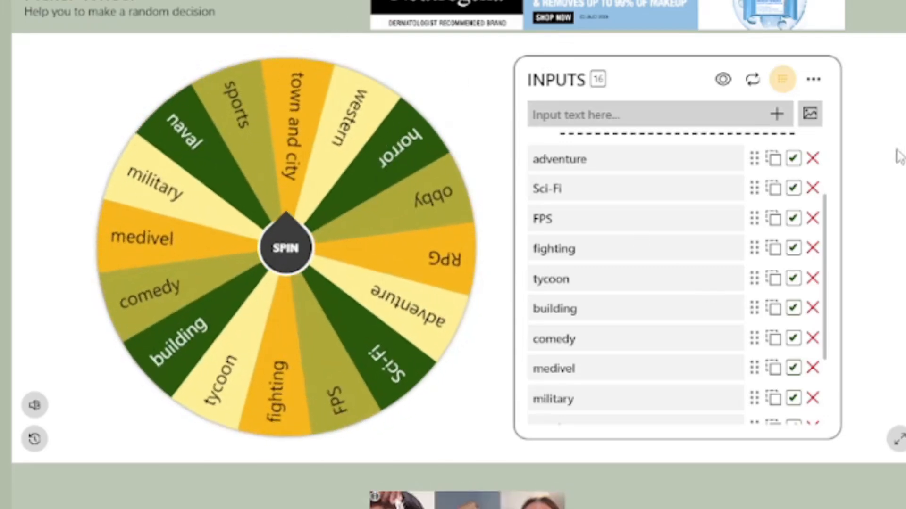
click(284, 248)
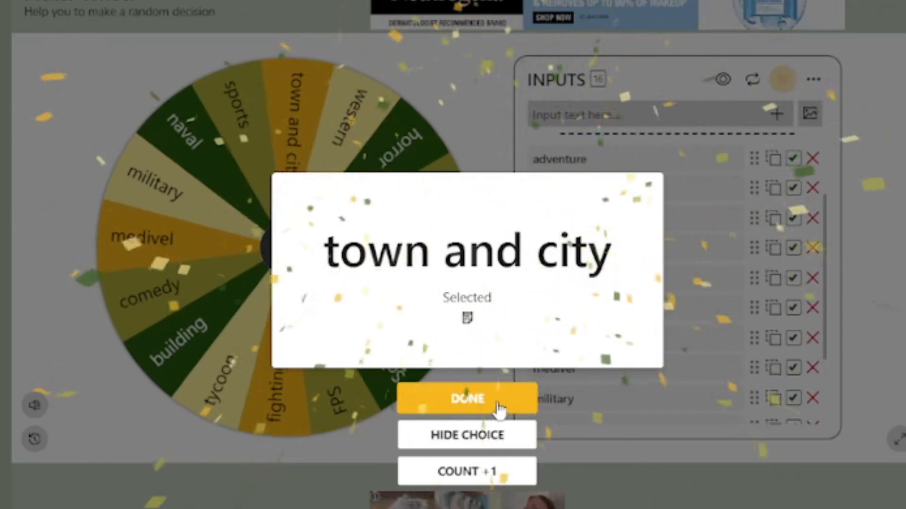
click(466, 398)
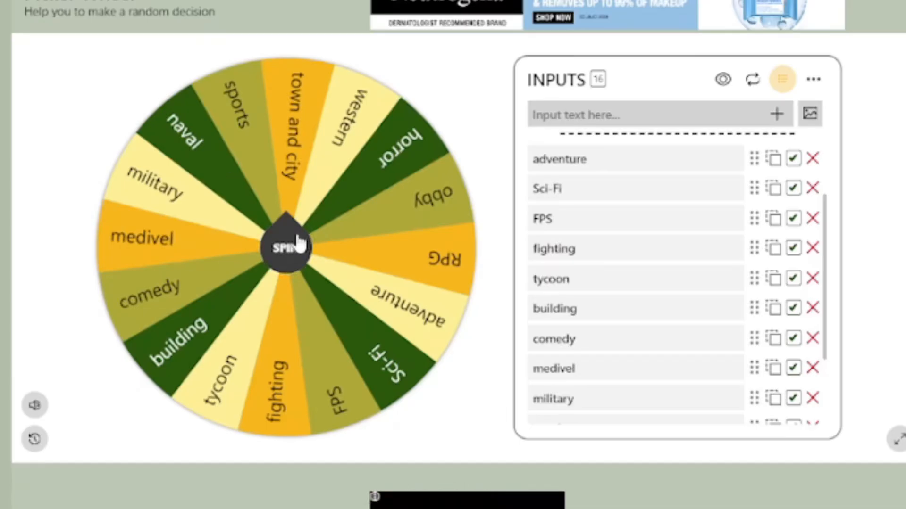
- Spin the genre wheel again until it lands on RPG, dismissing the result popup
click(284, 248)
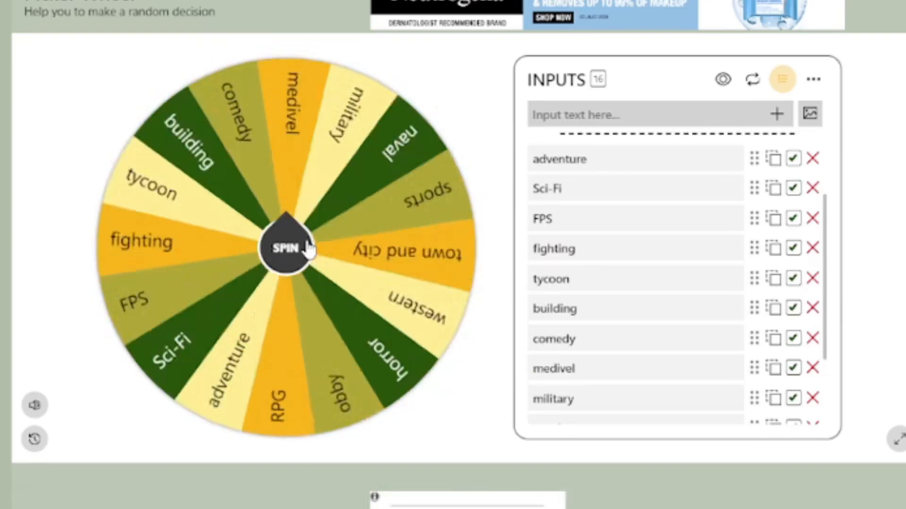
click(286, 248)
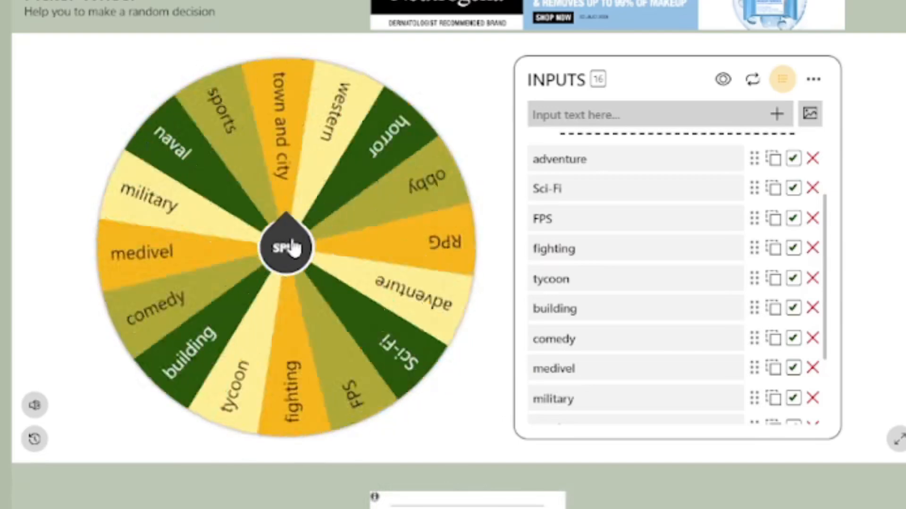
click(285, 247)
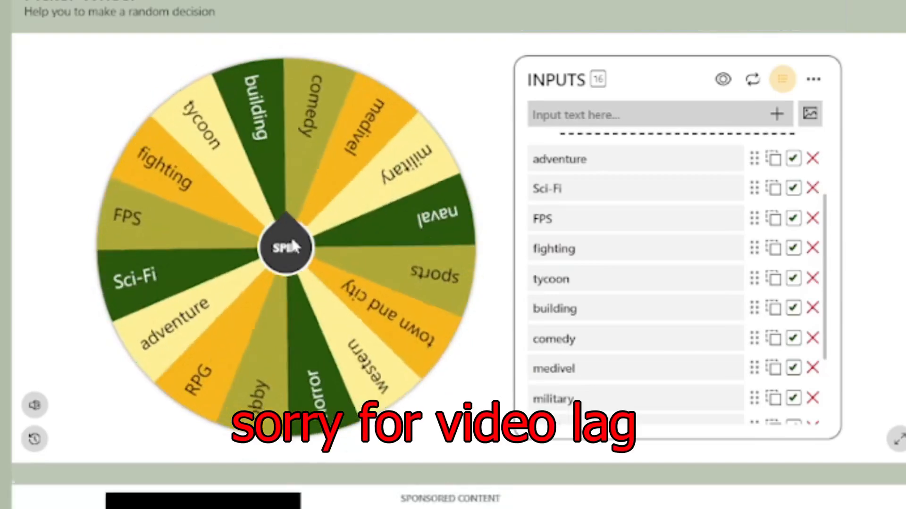
click(285, 247)
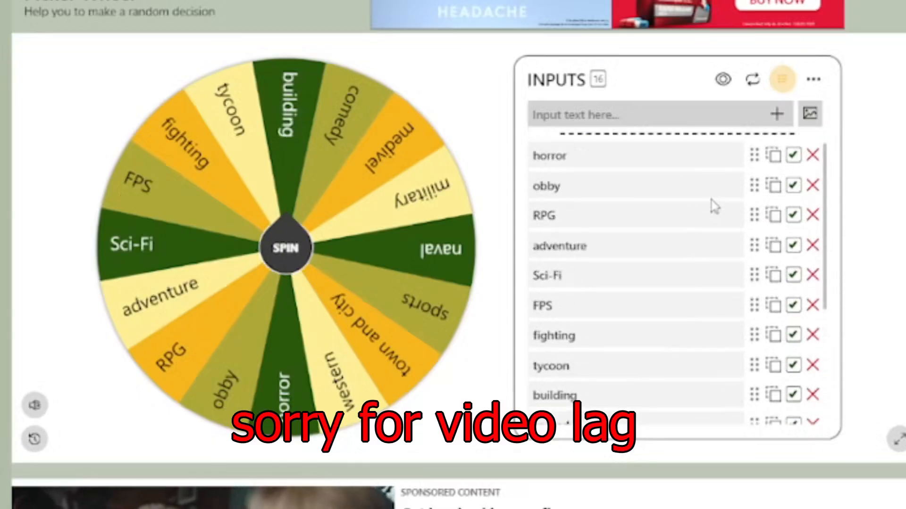
click(284, 247)
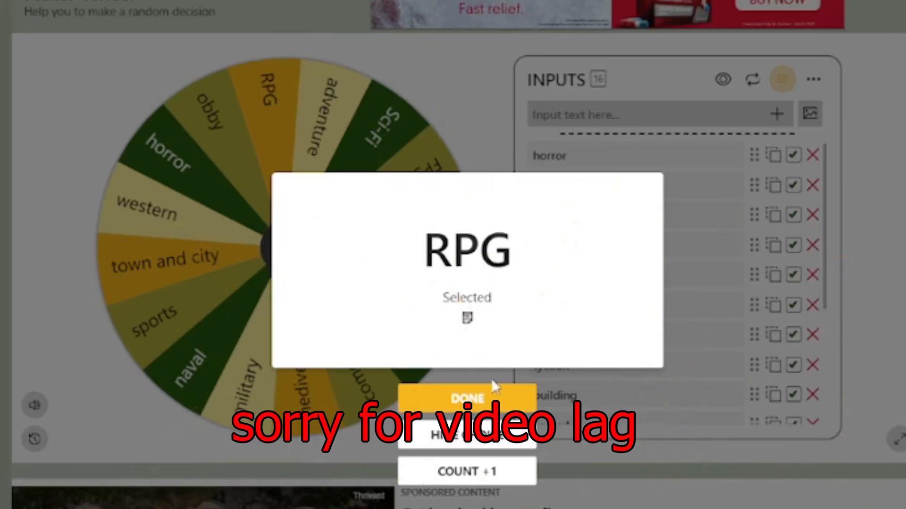
click(465, 399)
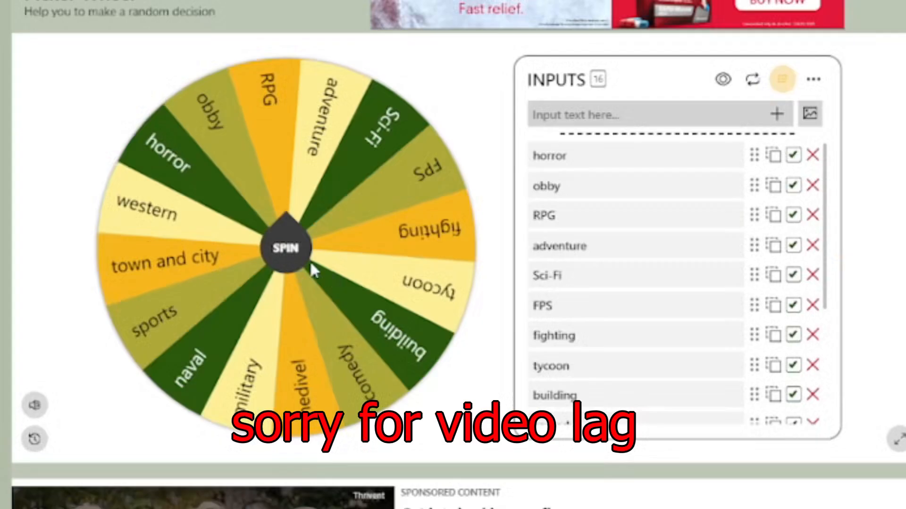
click(285, 248)
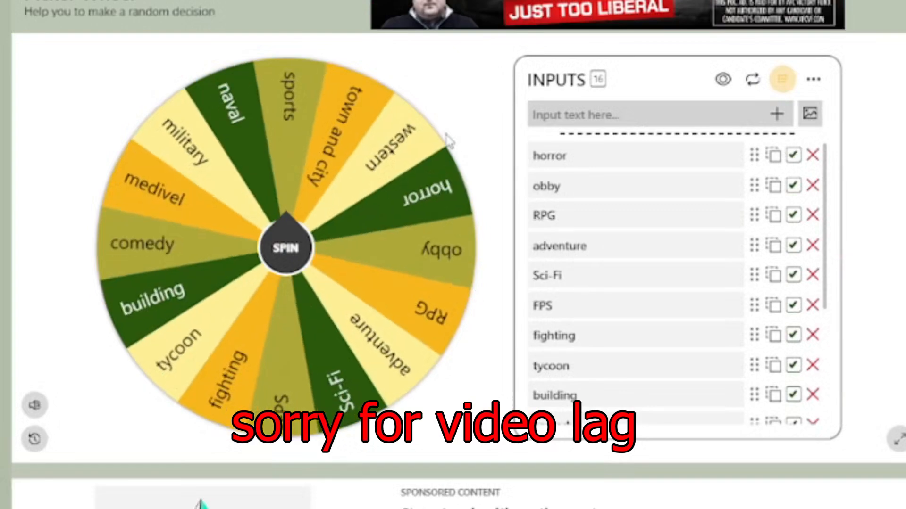
click(285, 248)
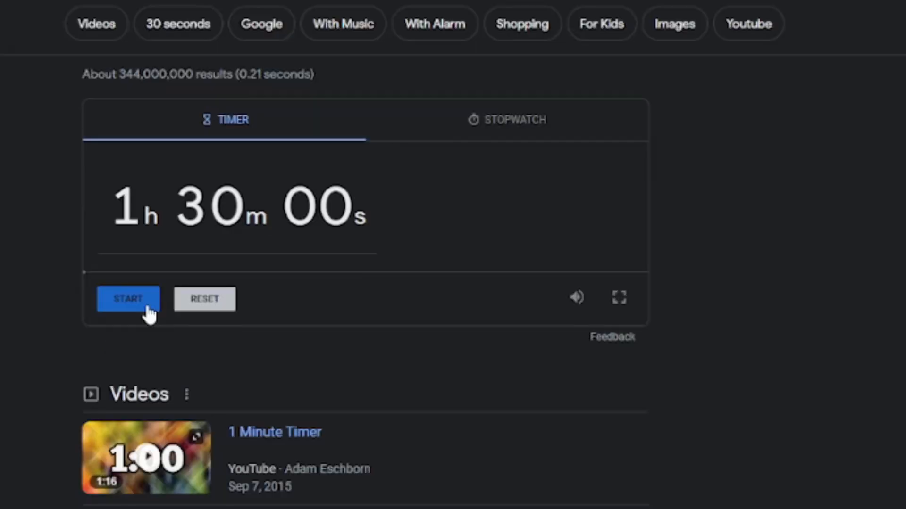
- Start a 1 hour 30 minute countdown in Google's timer widget
click(127, 299)
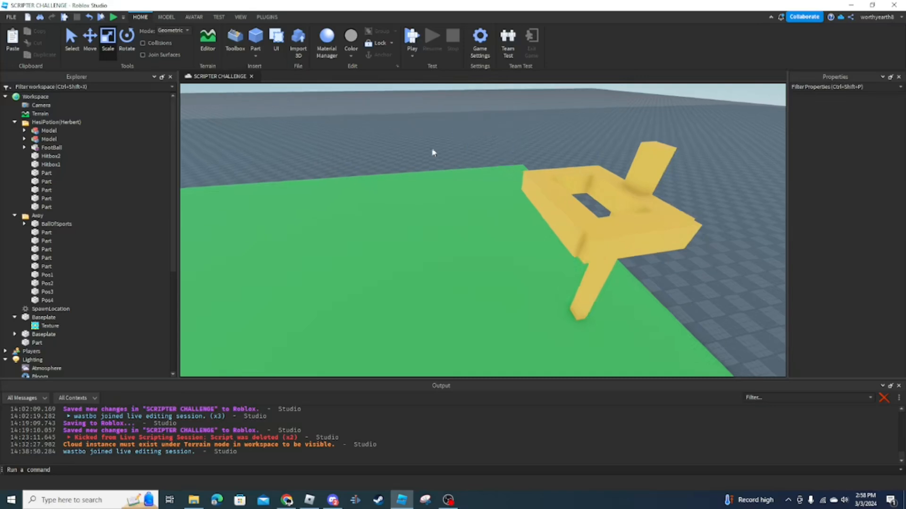
- Select the Pos2 marker part, then Play and Stop a test of the sports field
click(47, 283)
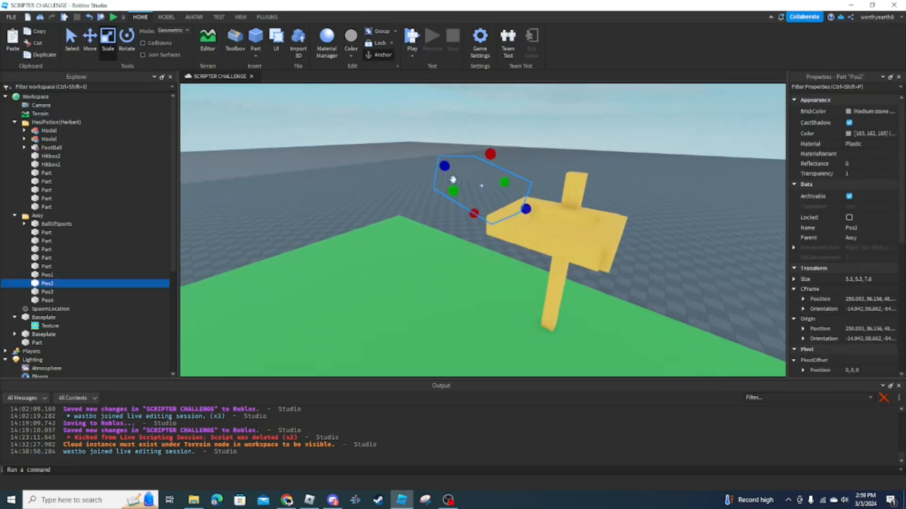
click(412, 36)
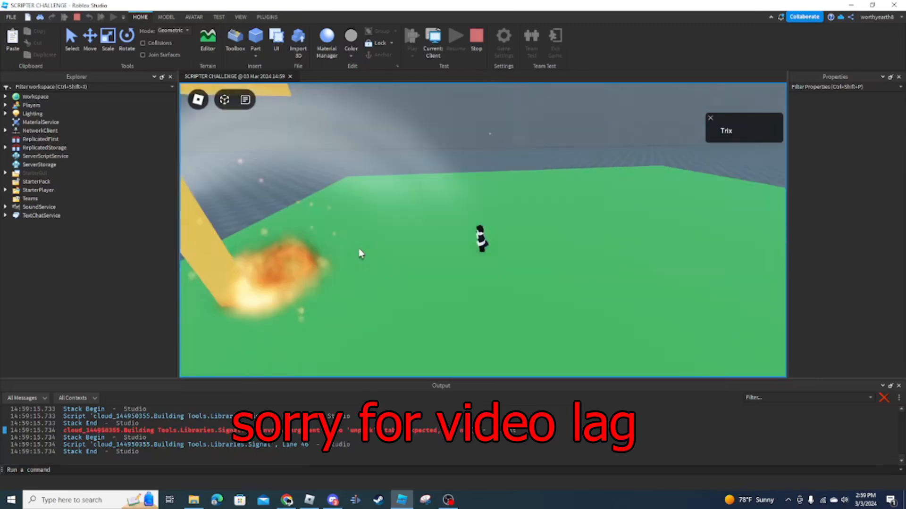
click(475, 36)
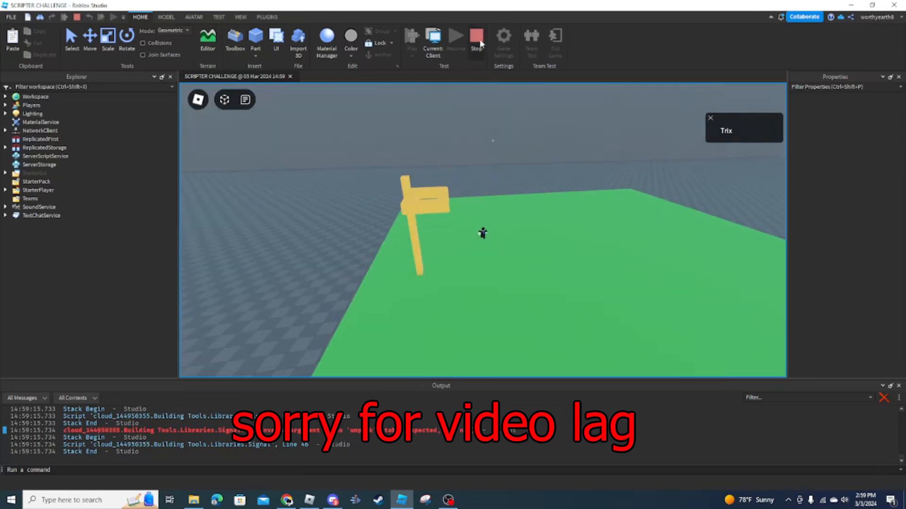